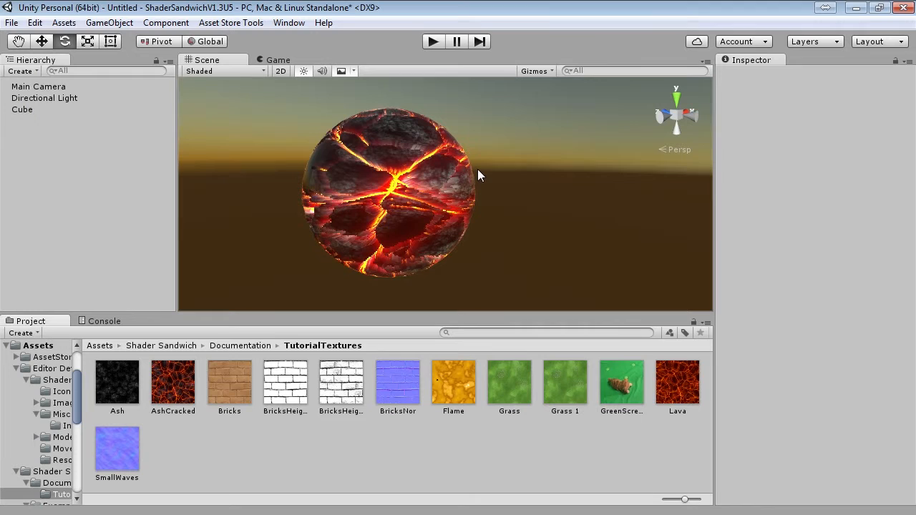
mouse_move(453, 210)
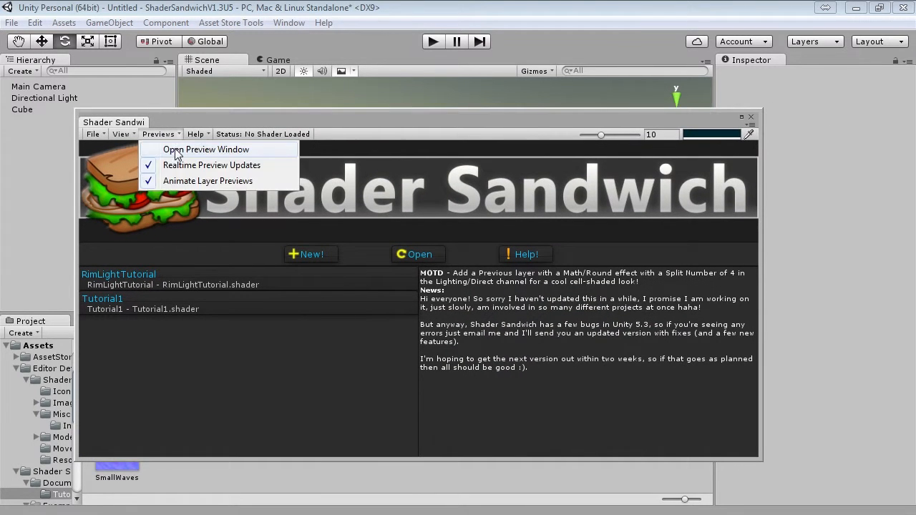
Step: Open the live preview window and create a new Shader Sandwich shader
left_click(206, 149)
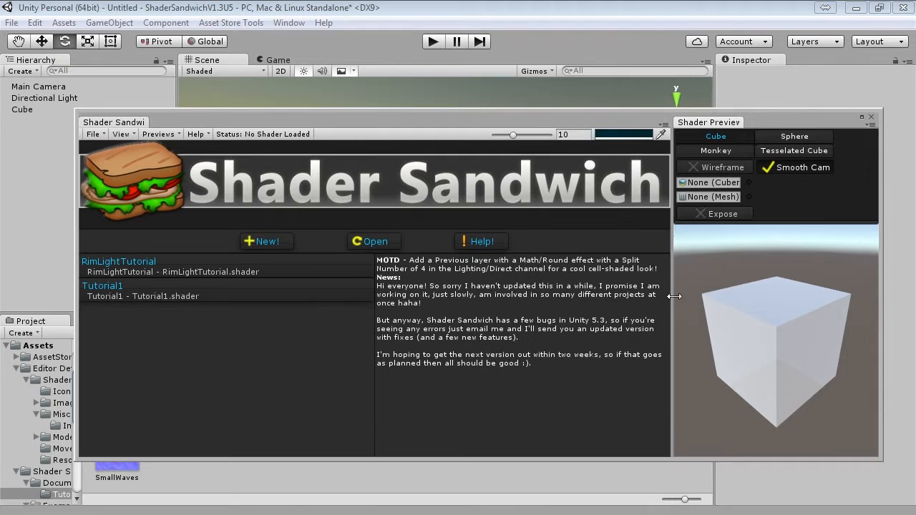
mouse_move(265, 241)
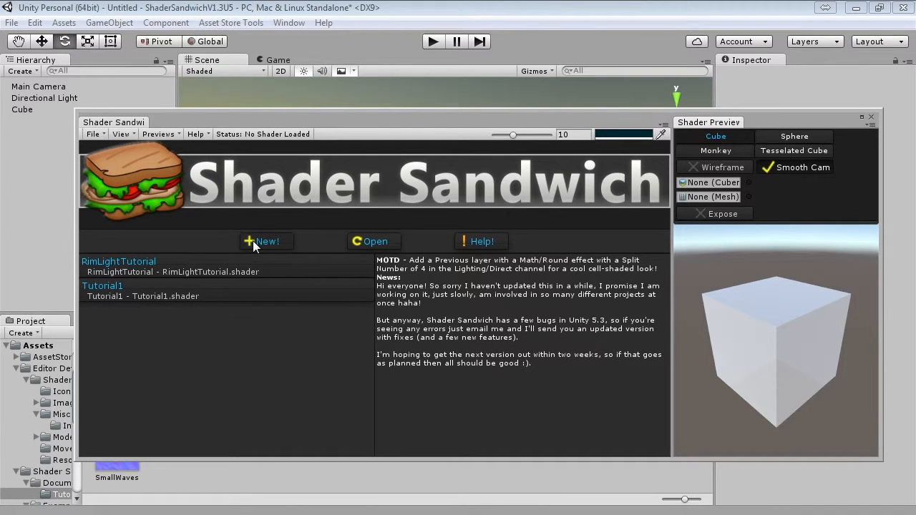
left_click(266, 242)
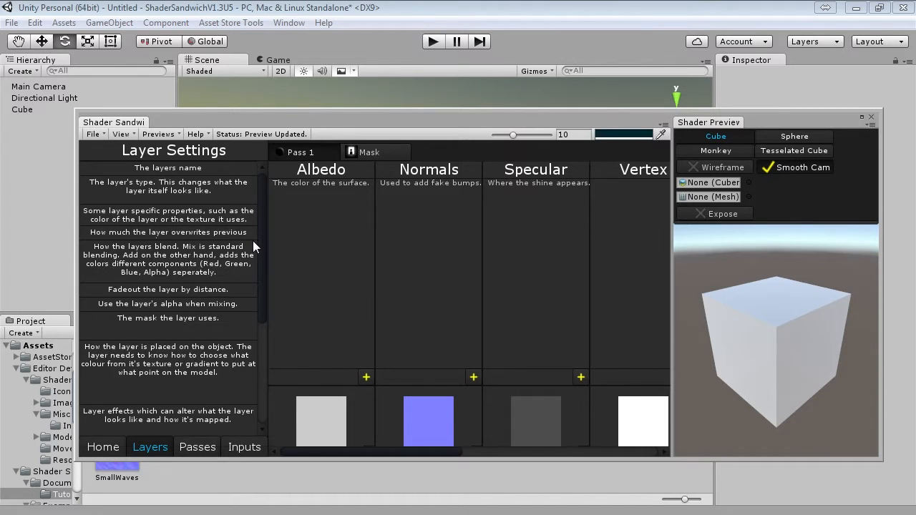
mouse_move(364, 384)
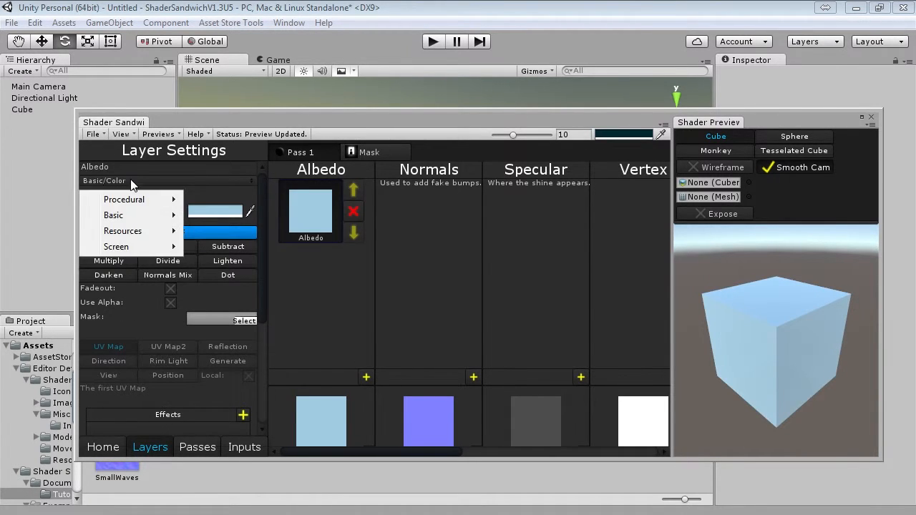
Step: Make the Albedo layer a Resources texture using the AshCracked image
left_click(123, 230)
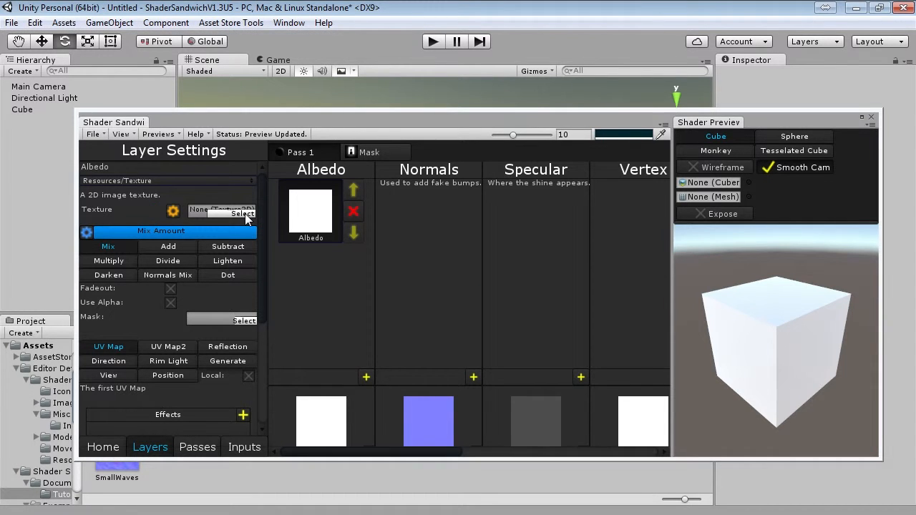
left_click(243, 214)
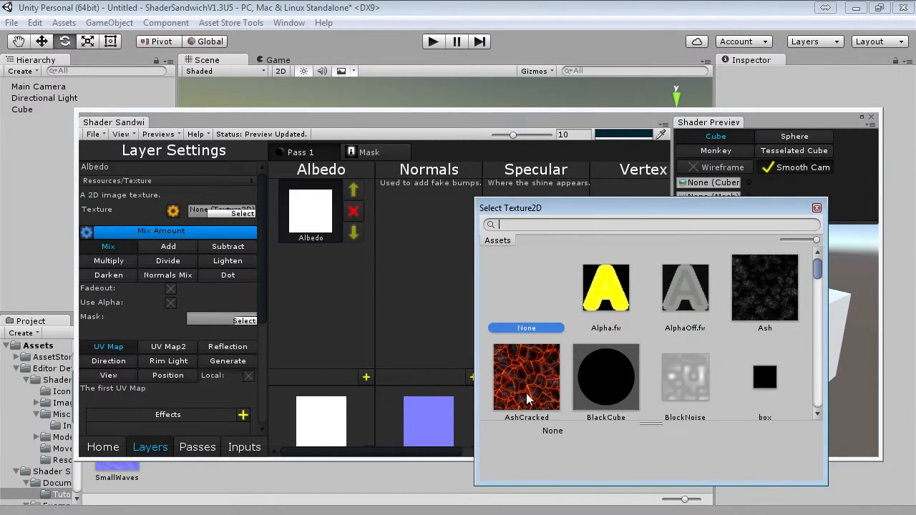
double_click(527, 377)
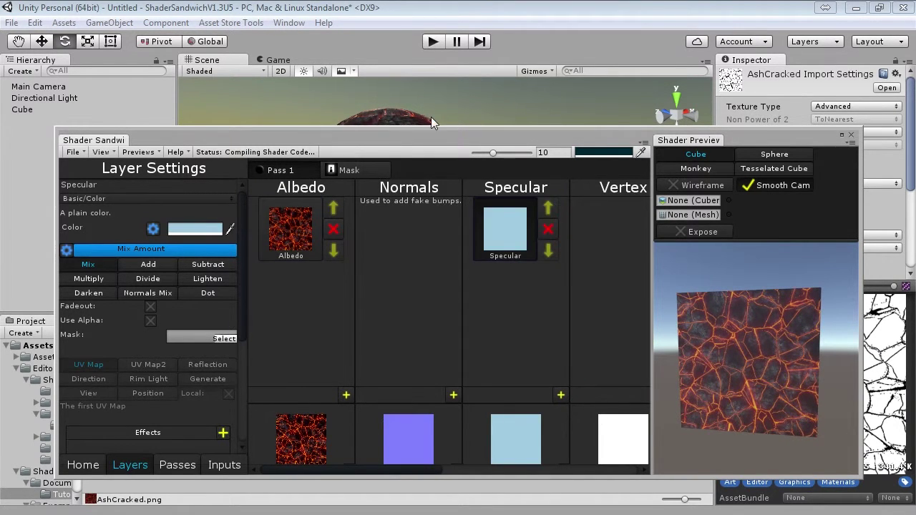
Step: Set the Specular layer colour to black and bring up the shader's pass settings
left_click(195, 227)
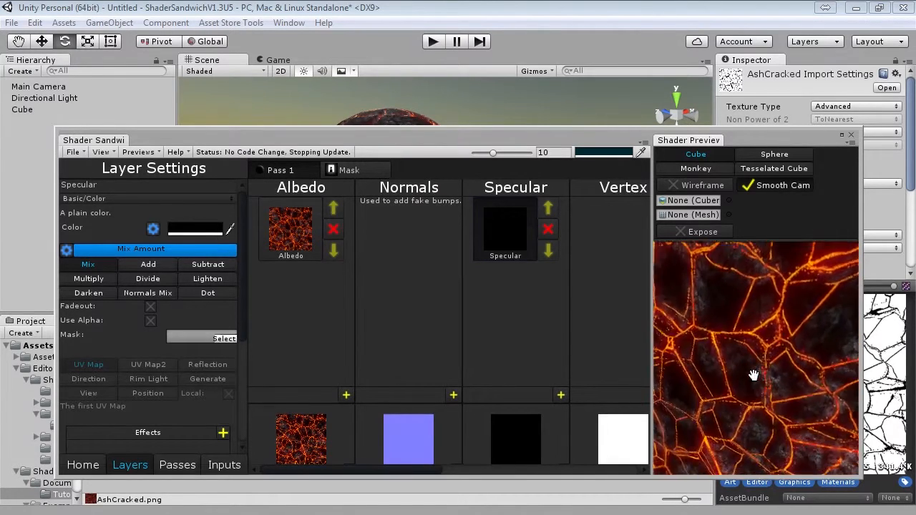
left_click_drag(753, 375, 749, 360)
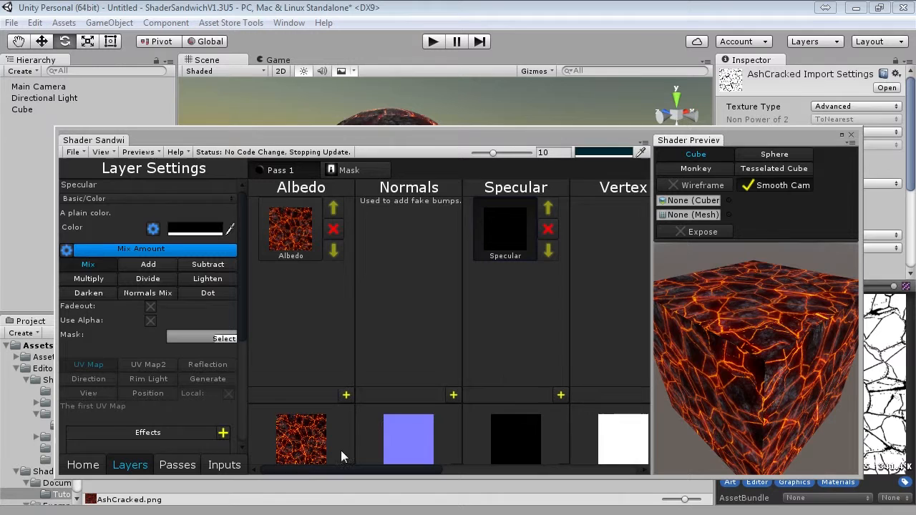
left_click(177, 464)
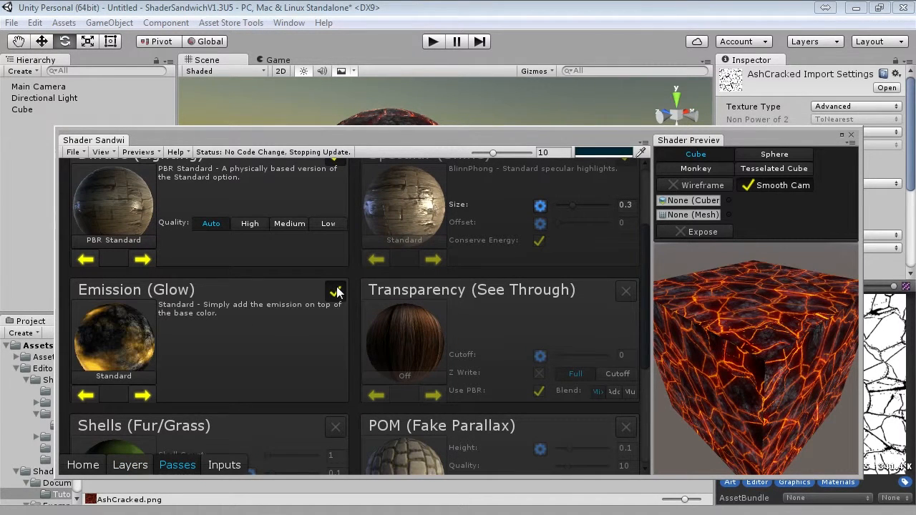
Step: Enable Emission (Glow) and paste a copy of the AshCracked Albedo layer into Emission
left_click(130, 464)
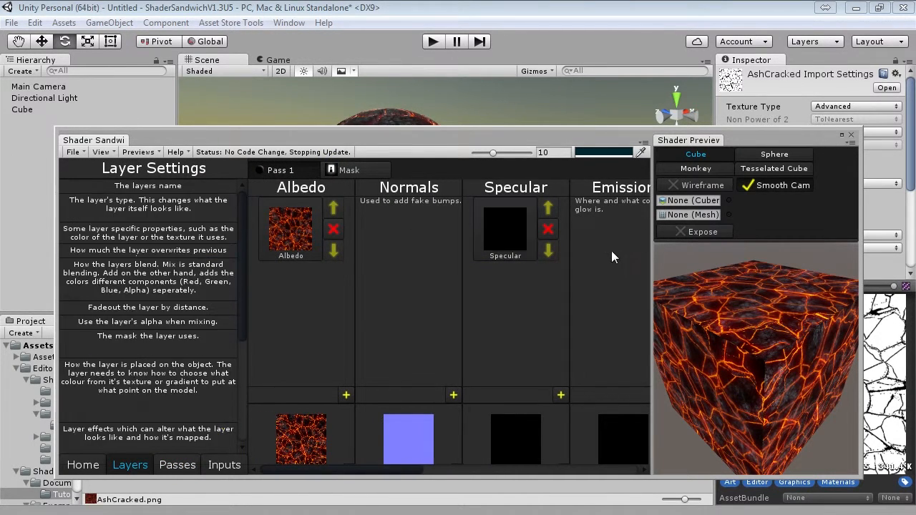
left_click(290, 229)
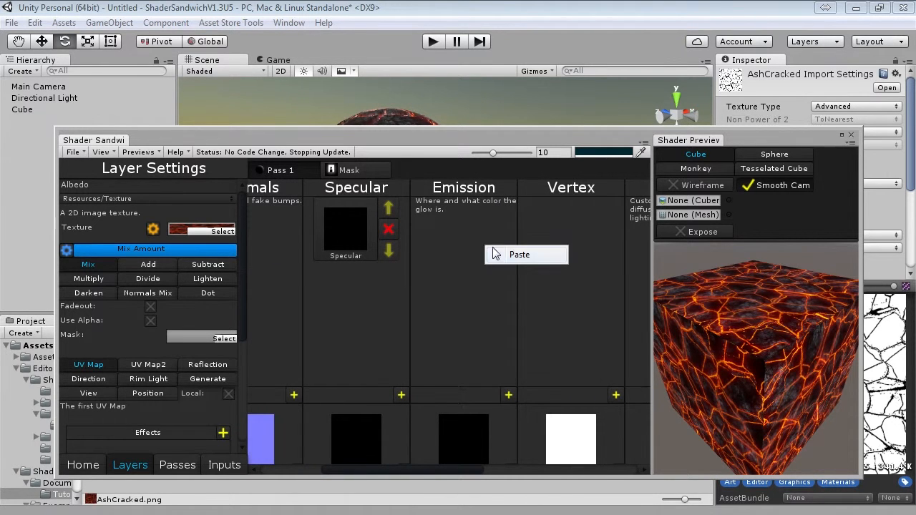
left_click(519, 254)
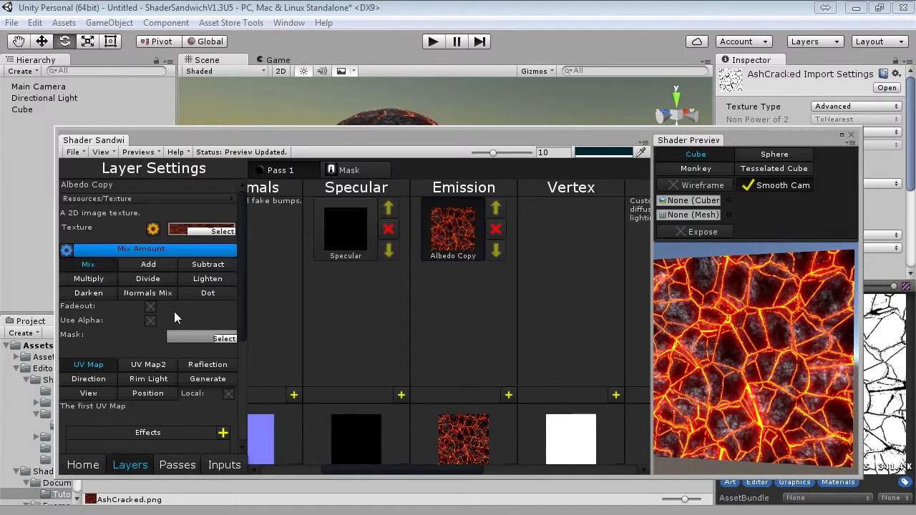
mouse_move(158, 328)
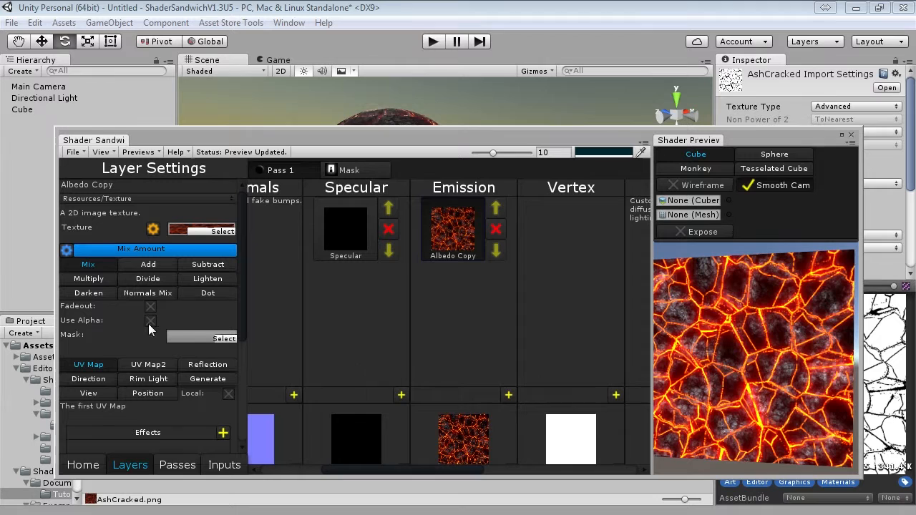
Step: Make Albedo Copy use its alpha and check the glowing cracks on the preview
left_click(150, 320)
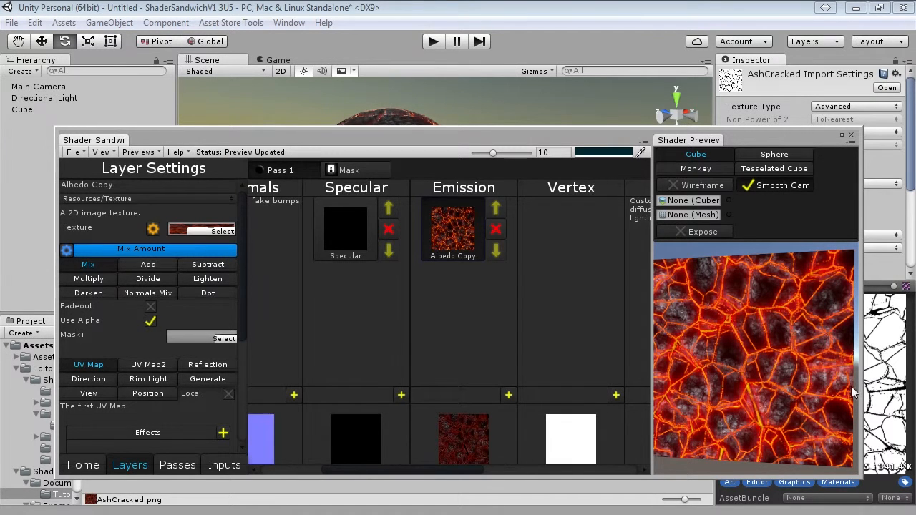
mouse_move(787, 384)
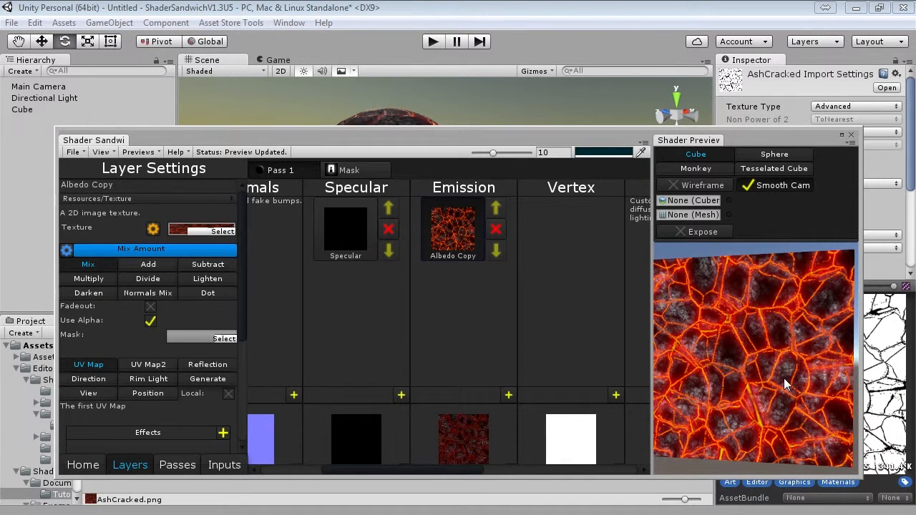
mouse_move(467, 341)
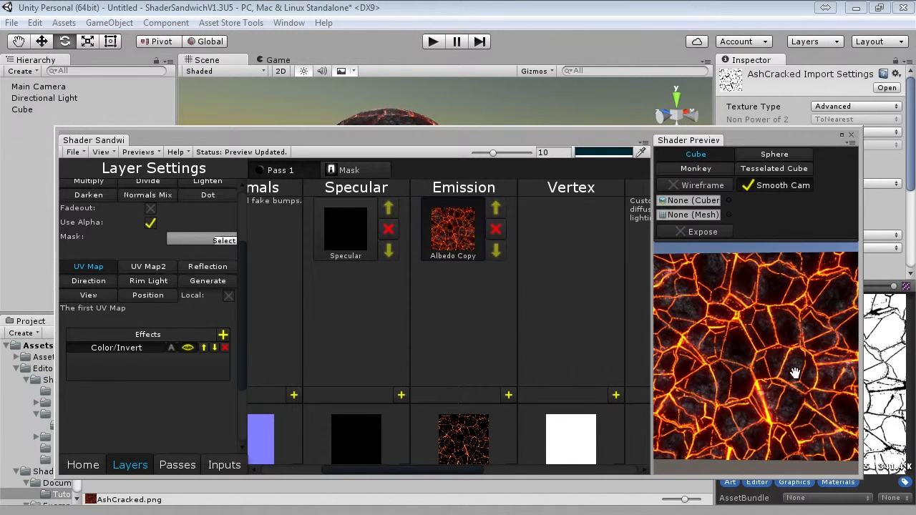
left_click_drag(794, 372, 797, 385)
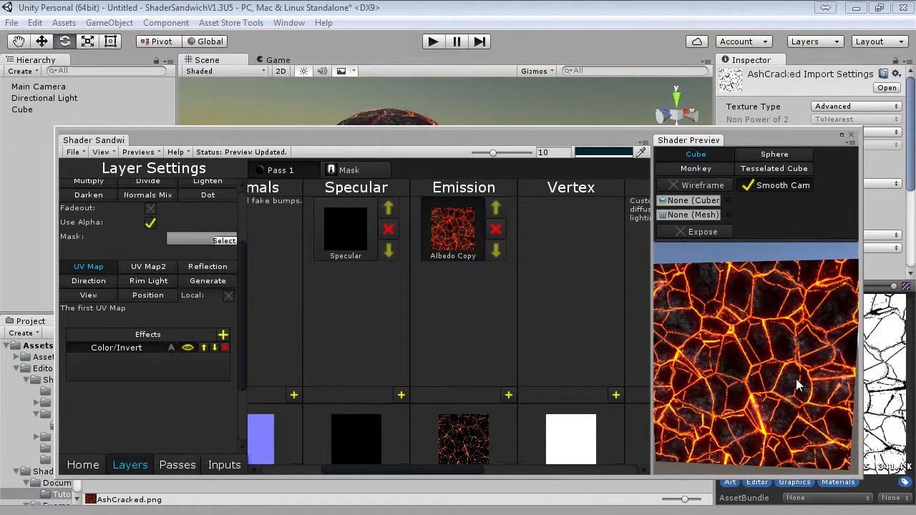
mouse_move(746, 375)
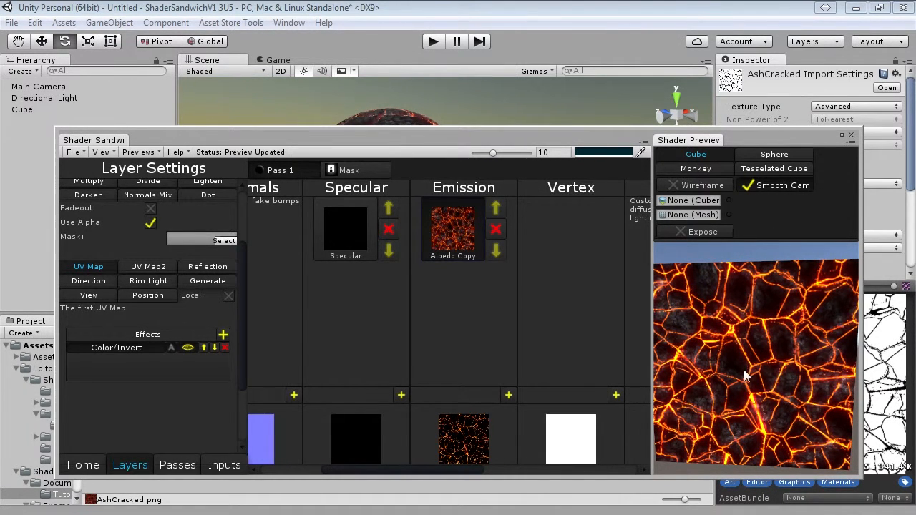
mouse_move(738, 373)
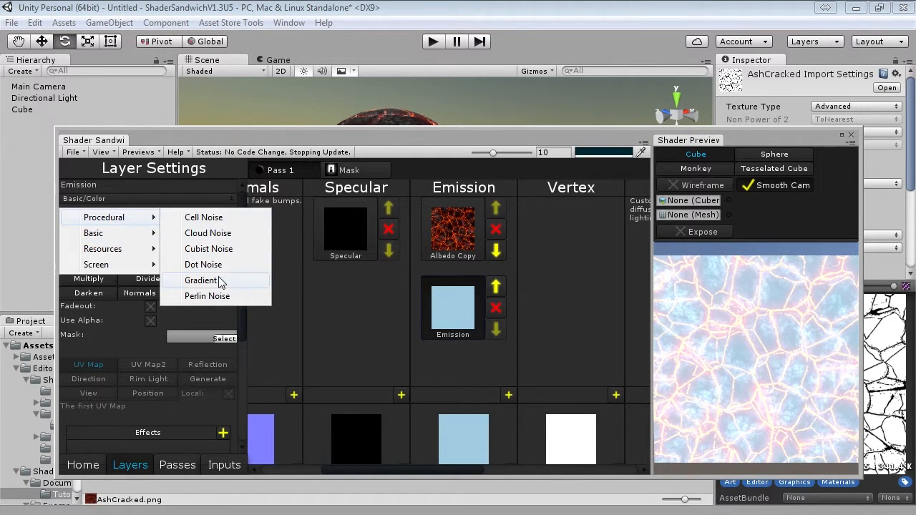
Step: Make the second Emission layer Perlin Noise blended with Multiply
left_click(207, 296)
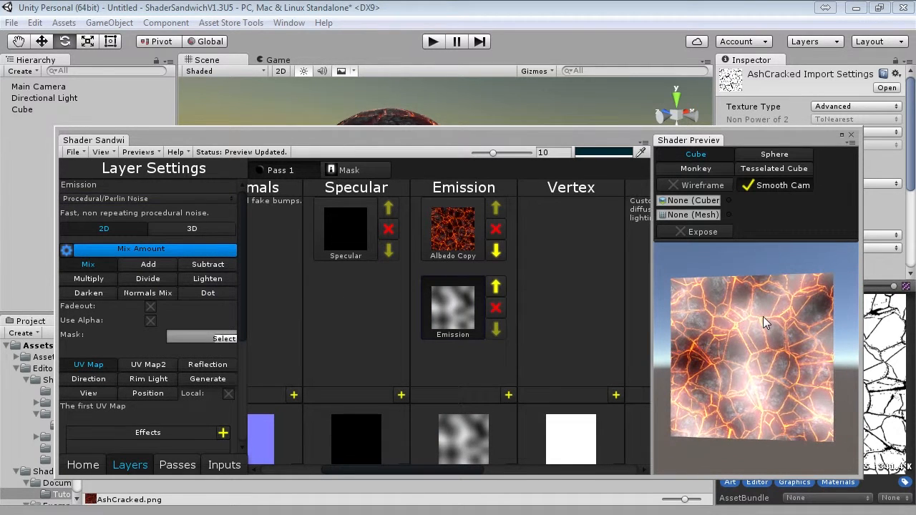
mouse_move(481, 353)
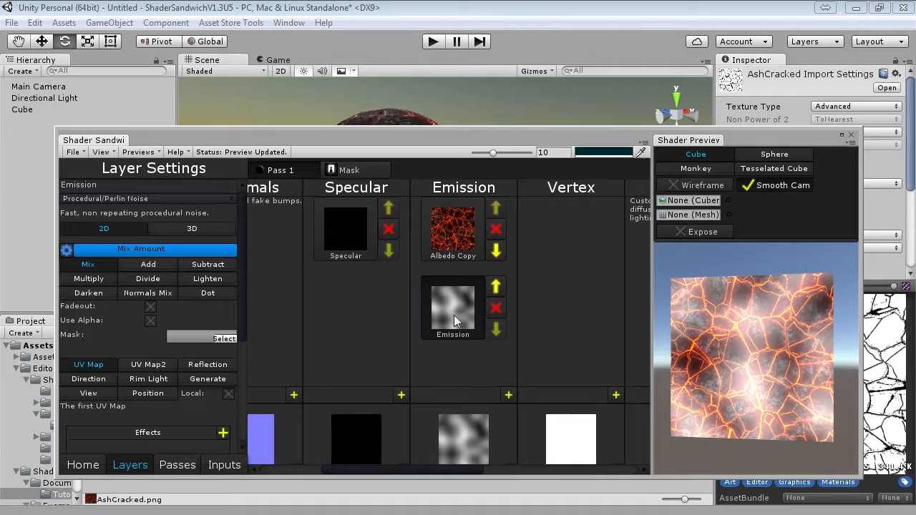
left_click(88, 278)
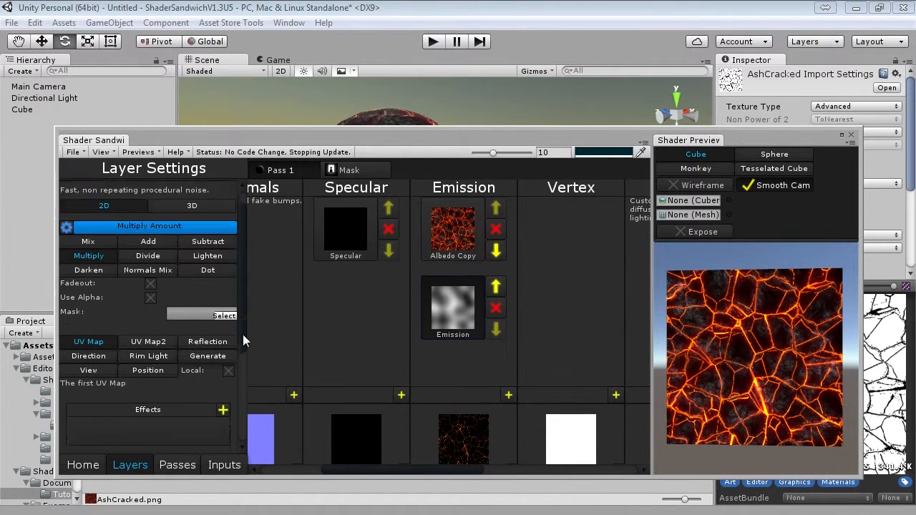
Step: Add a Mapping/Offset effect to the noise layer with X offset 5.64
left_click(223, 367)
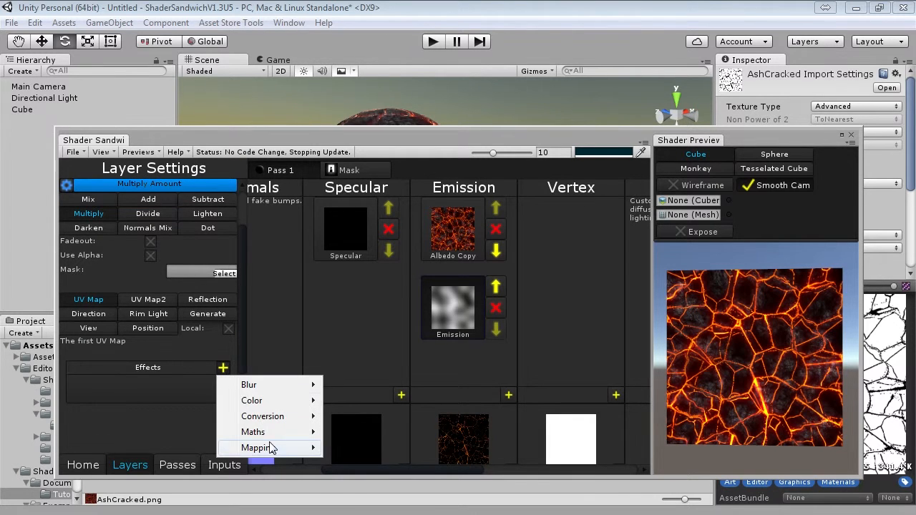
left_click(258, 447)
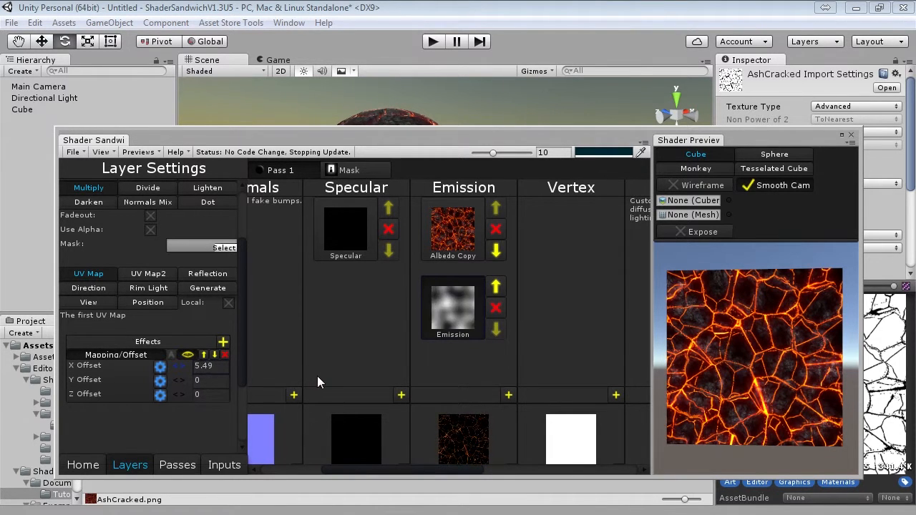
left_click_drag(161, 366, 164, 366)
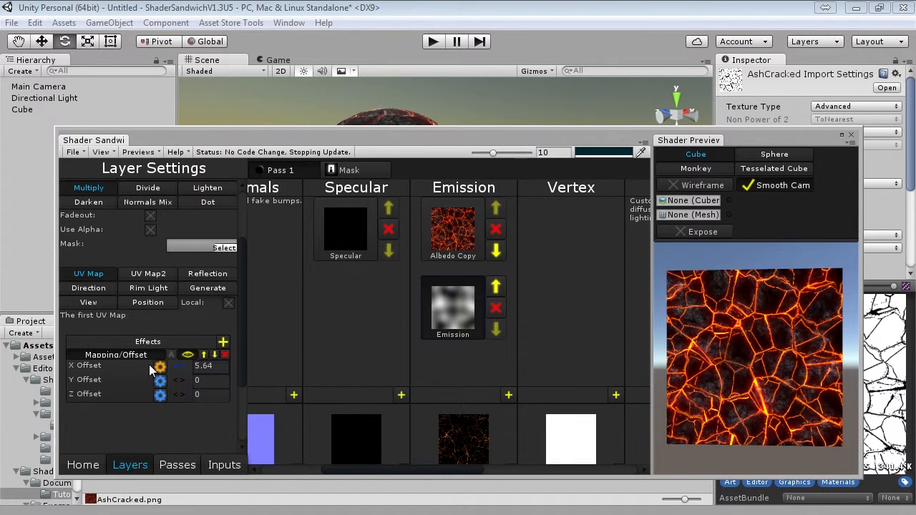
mouse_move(111, 370)
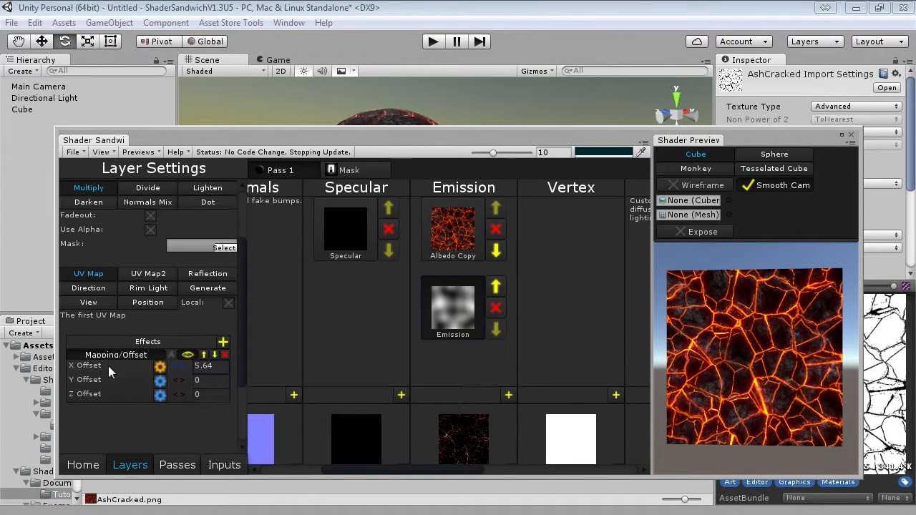
mouse_move(204, 469)
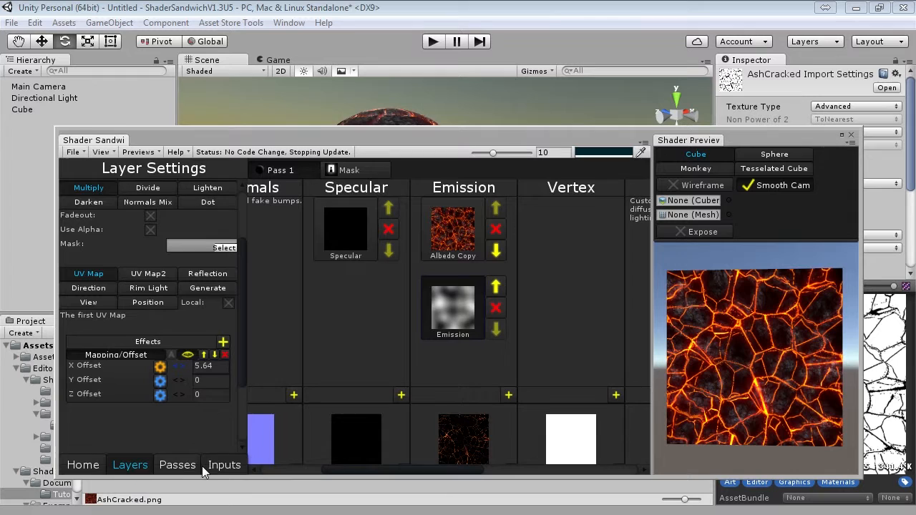
Step: Hide the Emission - X Offset input and set its replacement to Time
left_click(224, 464)
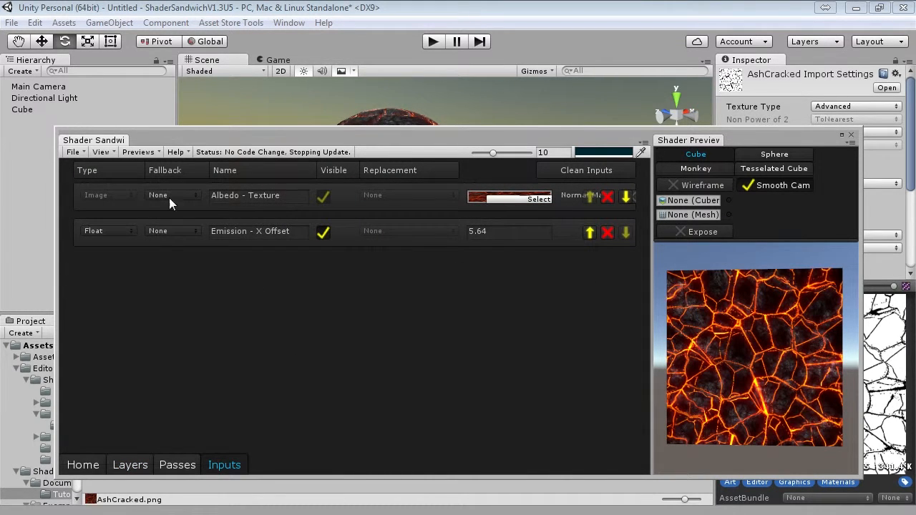
mouse_move(426, 327)
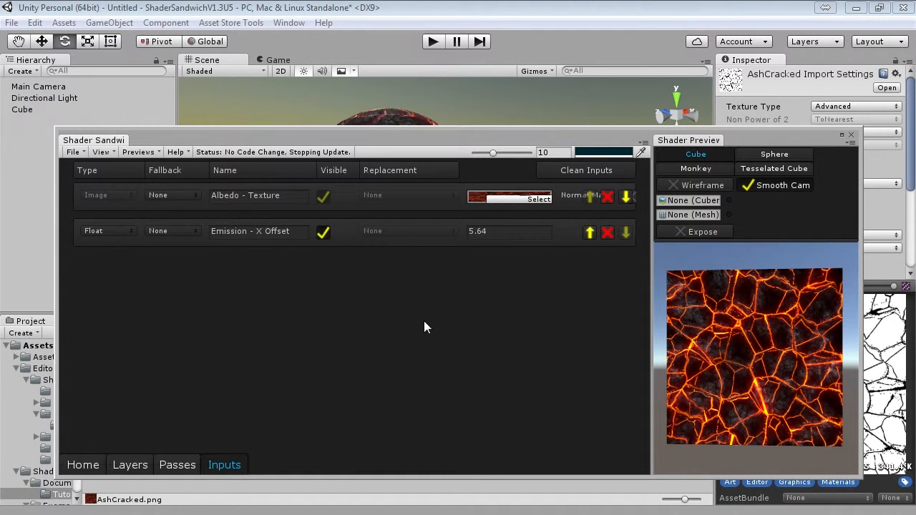
mouse_move(312, 308)
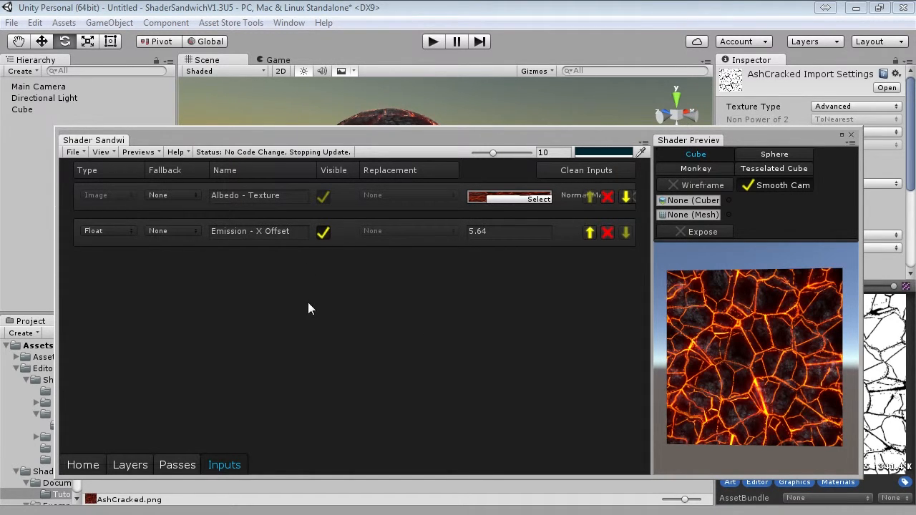
mouse_move(259, 300)
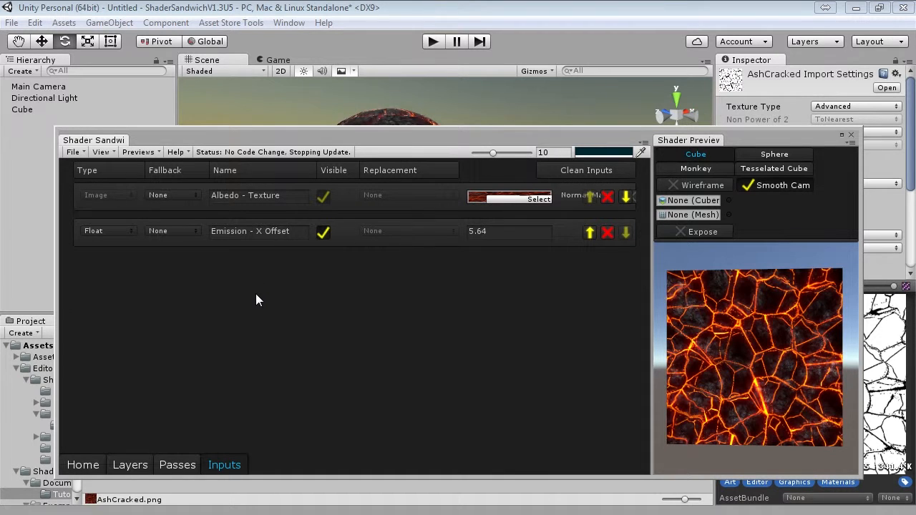
mouse_move(483, 274)
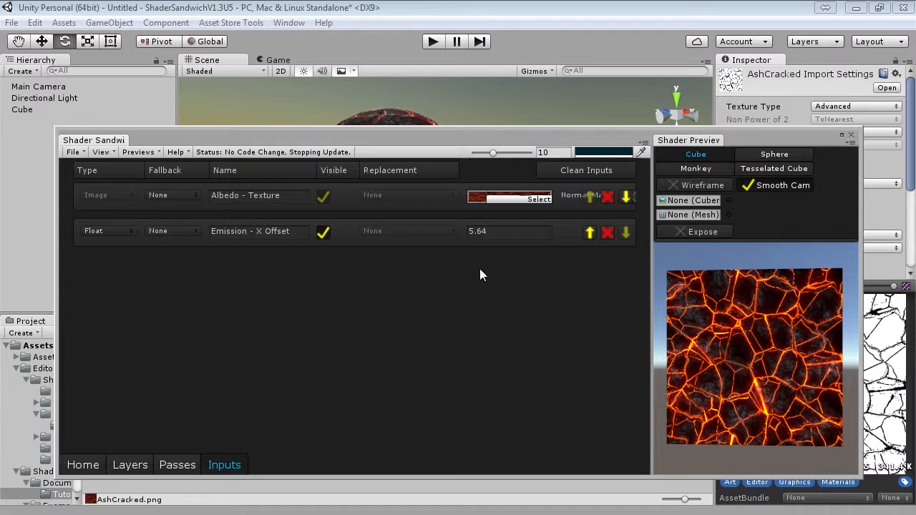
mouse_move(266, 239)
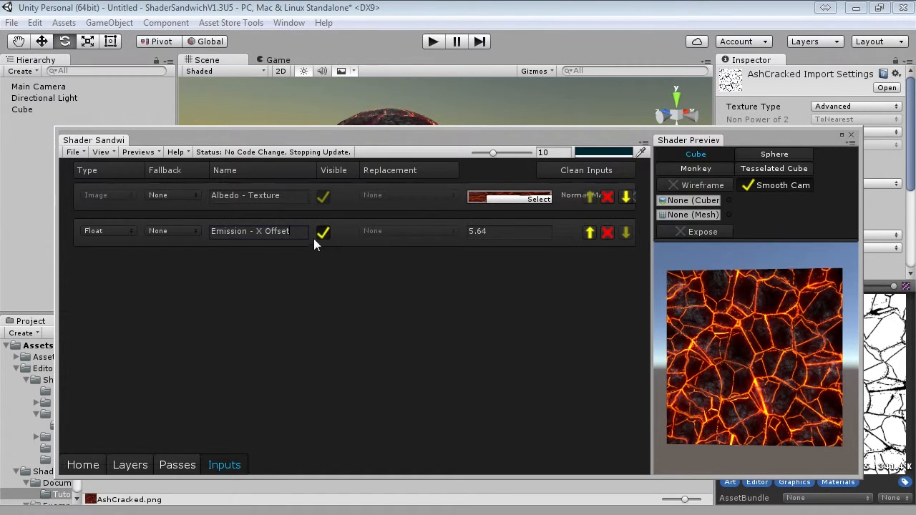
left_click(322, 232)
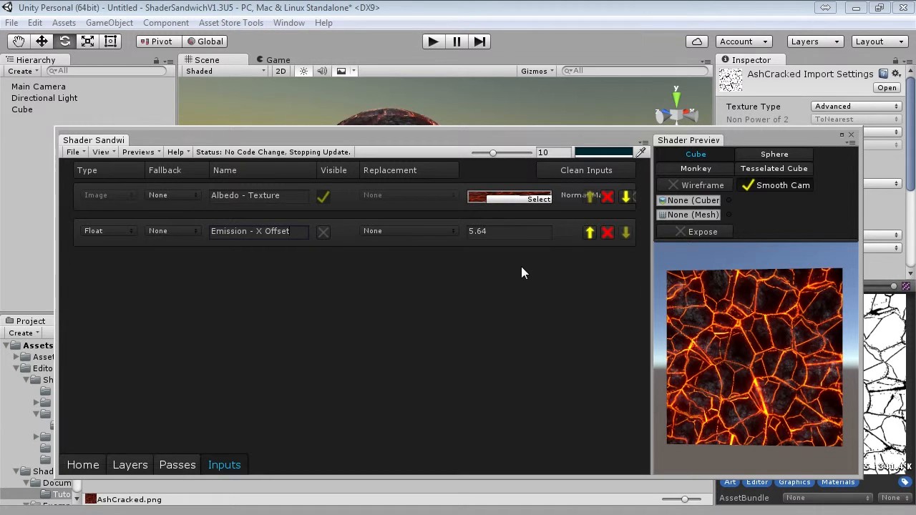
mouse_move(384, 183)
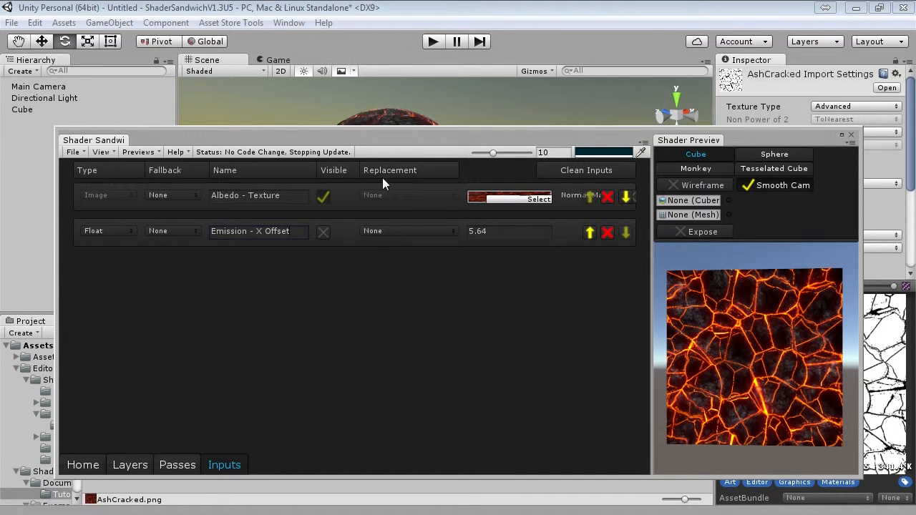
left_click(408, 230)
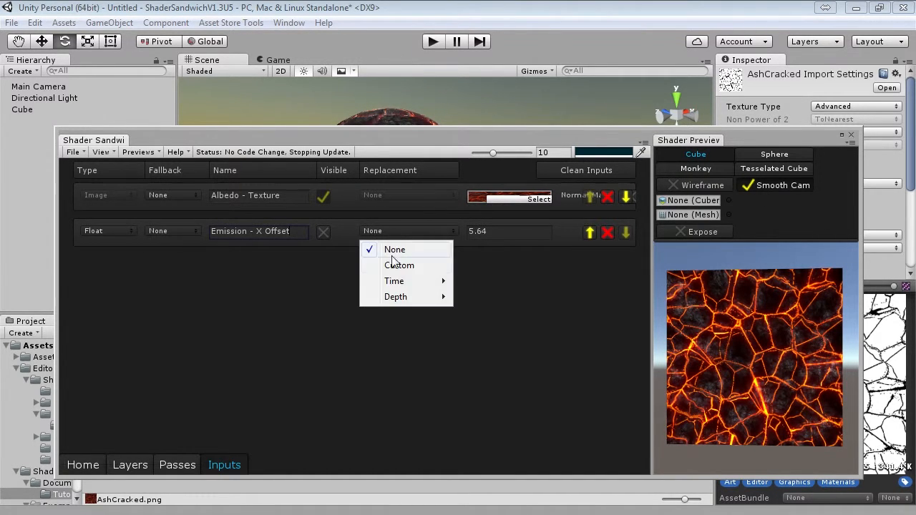
mouse_move(393, 281)
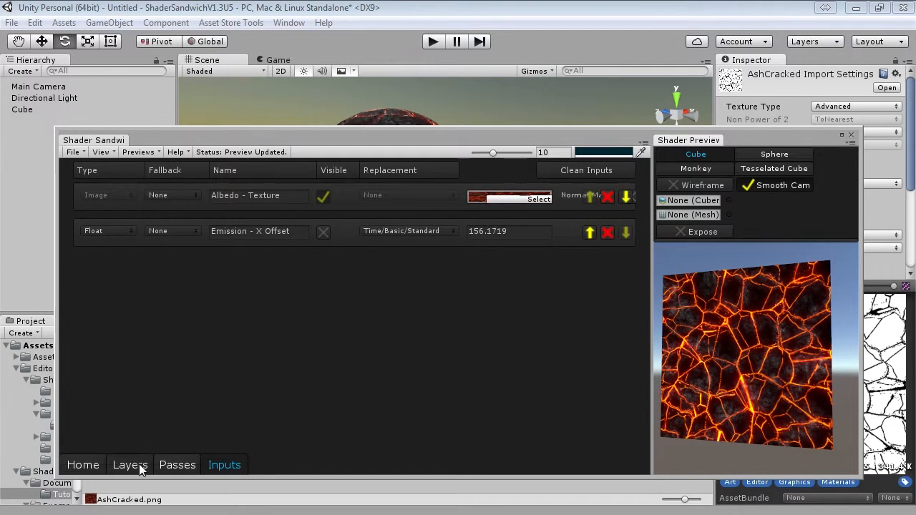
Step: Return to the layer editor and orbit the preview to inspect the animated cracks
left_click(129, 466)
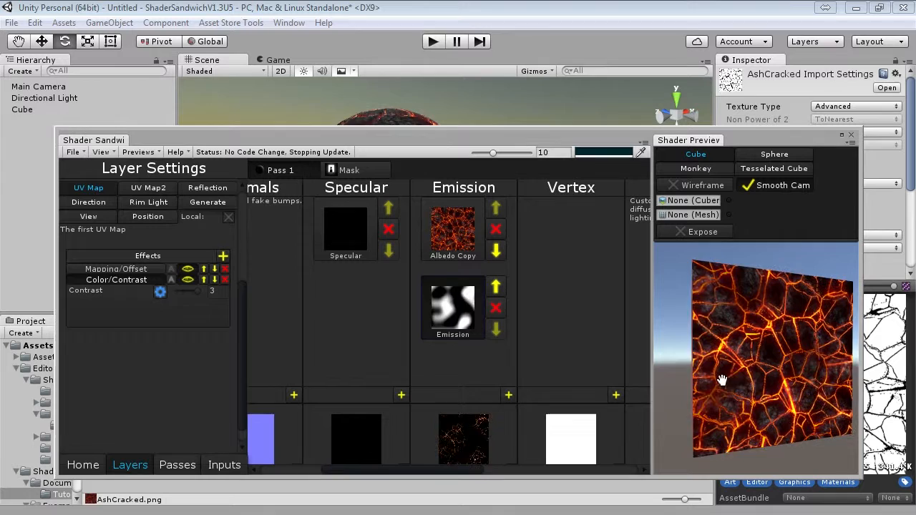
left_click_drag(723, 379, 771, 385)
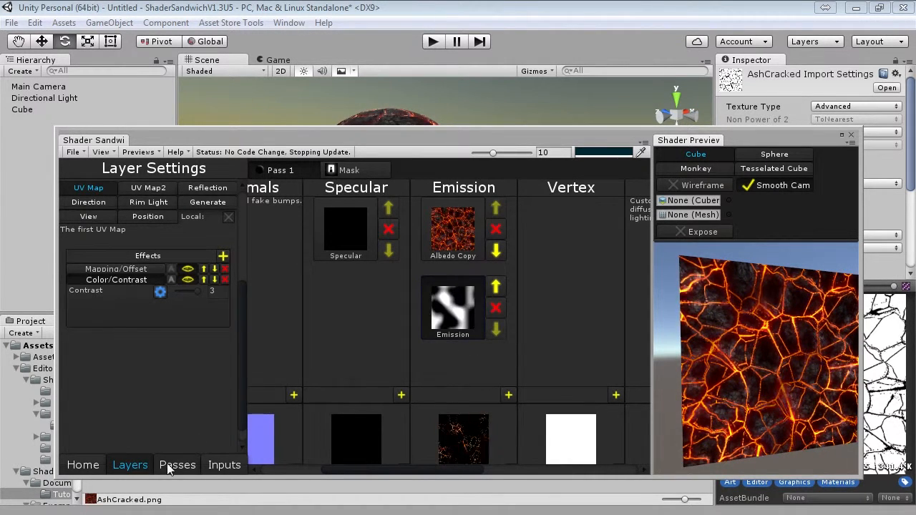
Step: Enable POM (Fake Parallax) with height 0.1 and quality 25
left_click(176, 464)
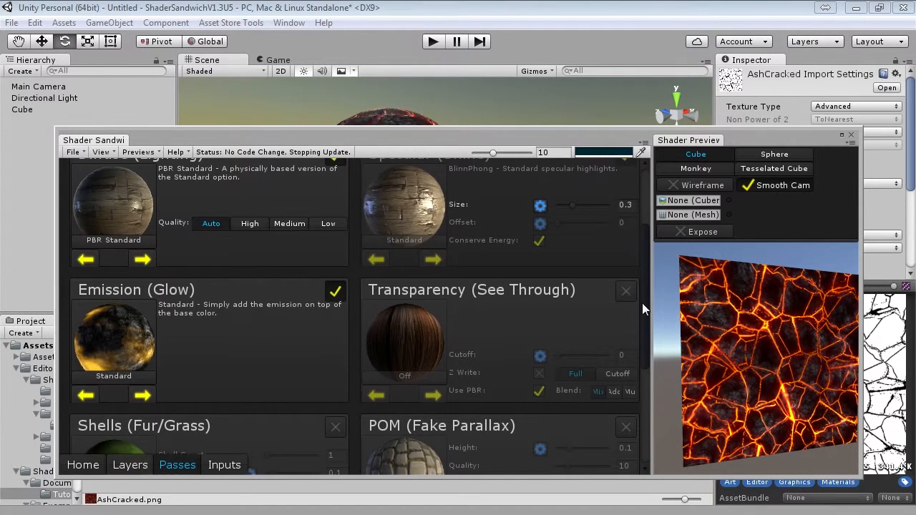
scroll("down", 3)
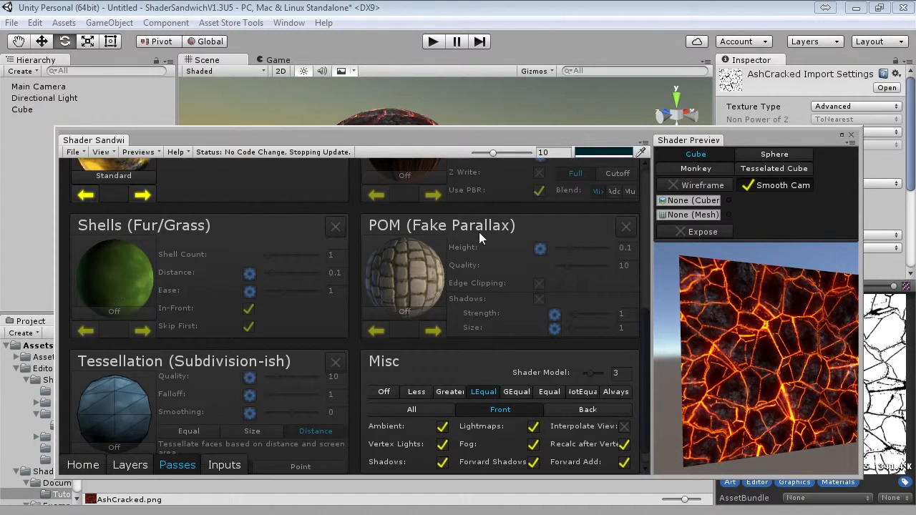
left_click(626, 225)
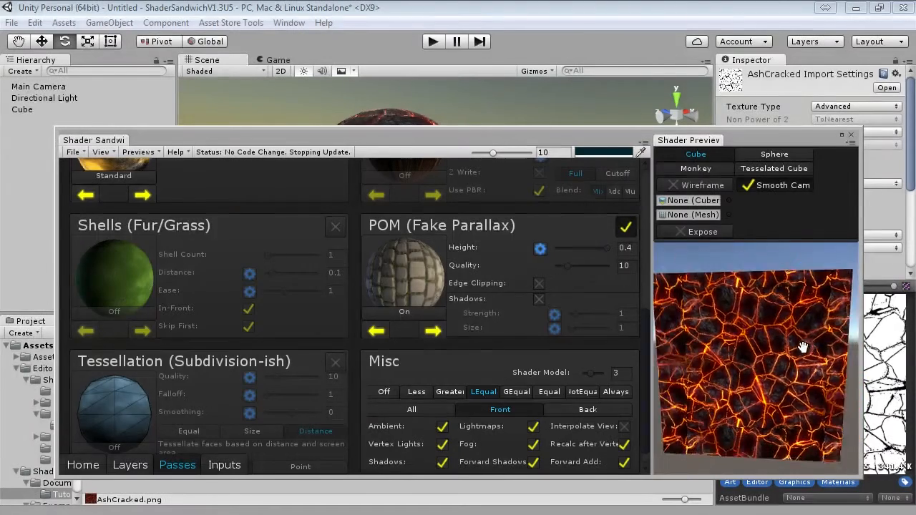
left_click_drag(802, 347, 728, 392)
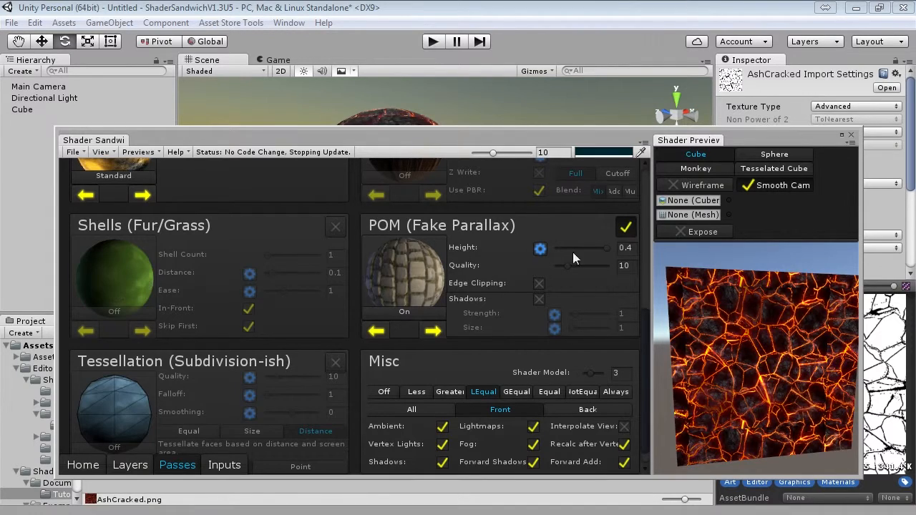
mouse_move(637, 252)
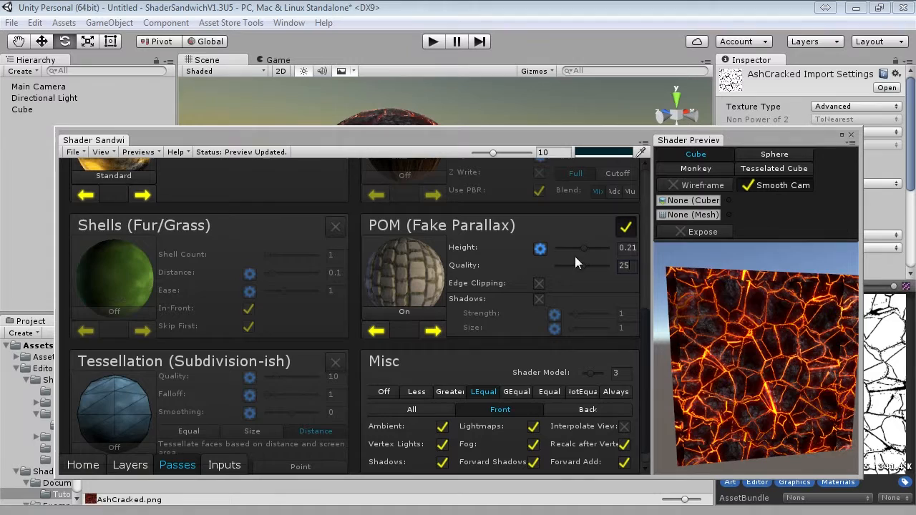
left_click_drag(594, 247, 569, 248)
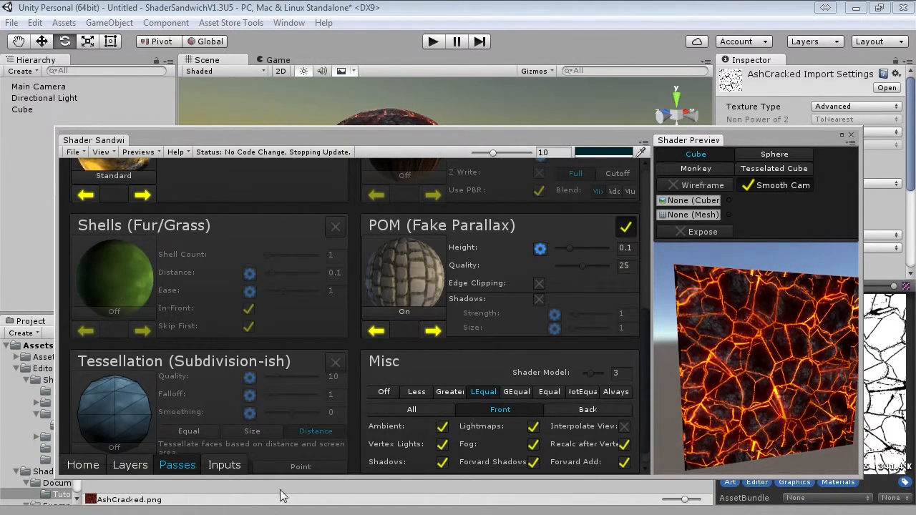
Step: Paste the Albedo Copy cracks layer into the Height channel and preview the inset cracks on a sphere
left_click(129, 465)
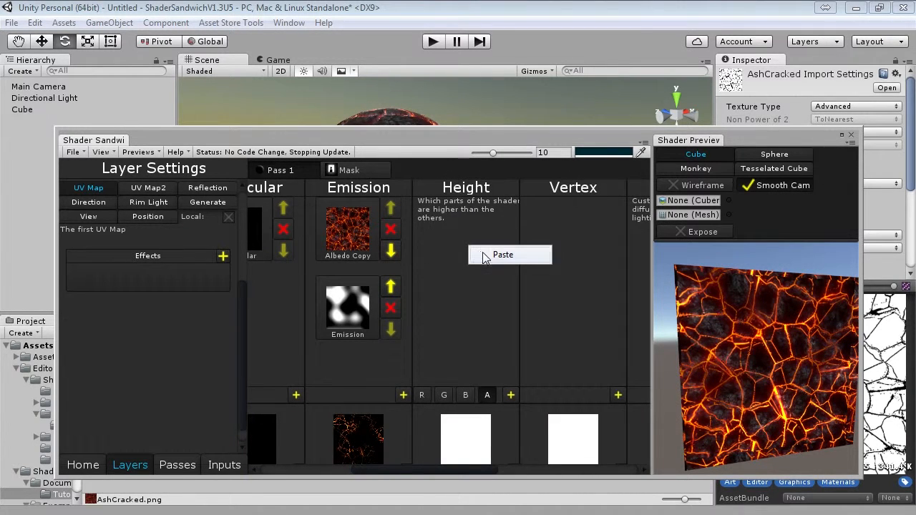
left_click(502, 255)
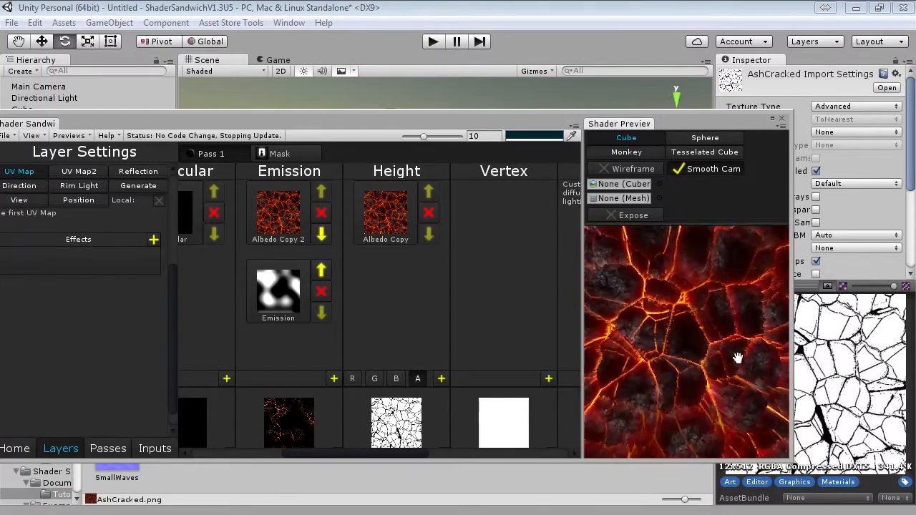
left_click_drag(737, 358, 721, 357)
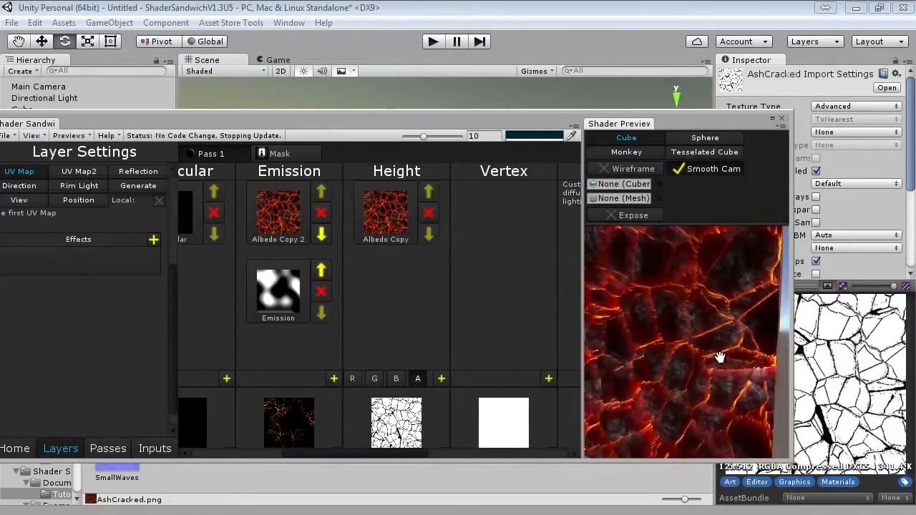
left_click(704, 137)
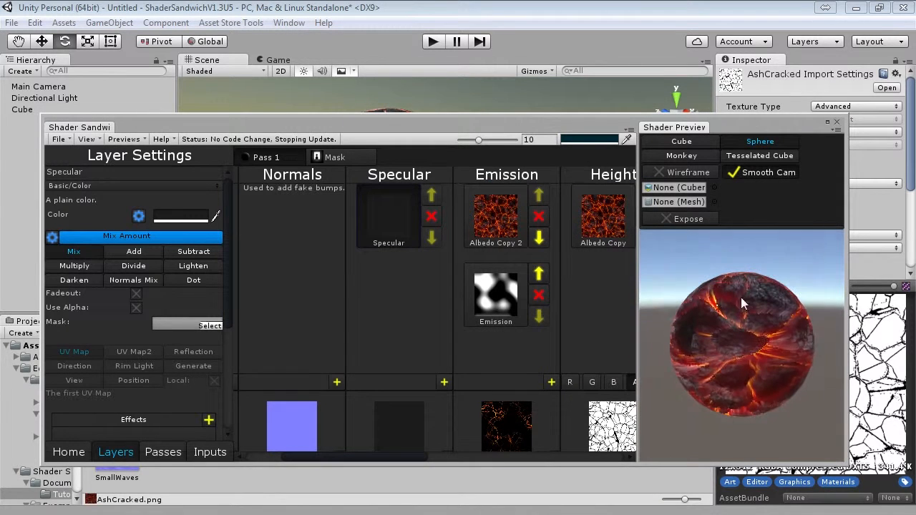
Step: Return to the pass settings and switch the preview shape back to Cube
left_click(163, 452)
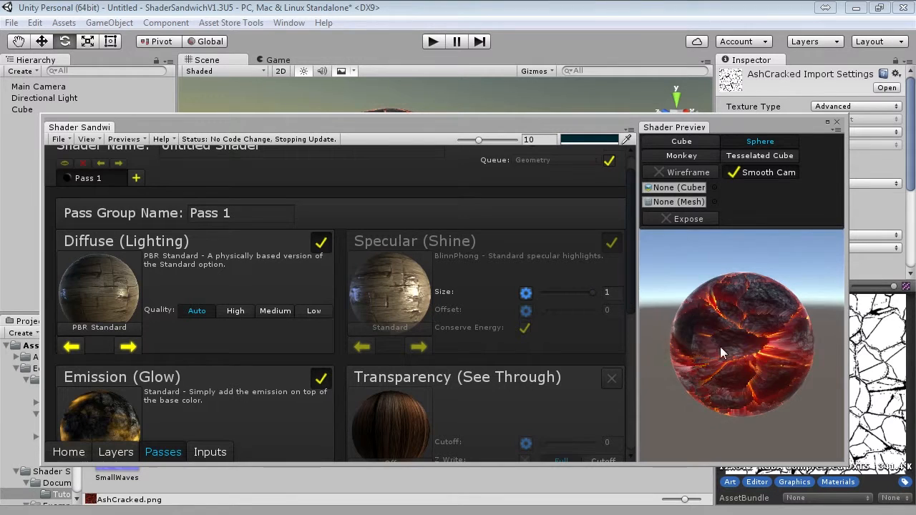
left_click(681, 156)
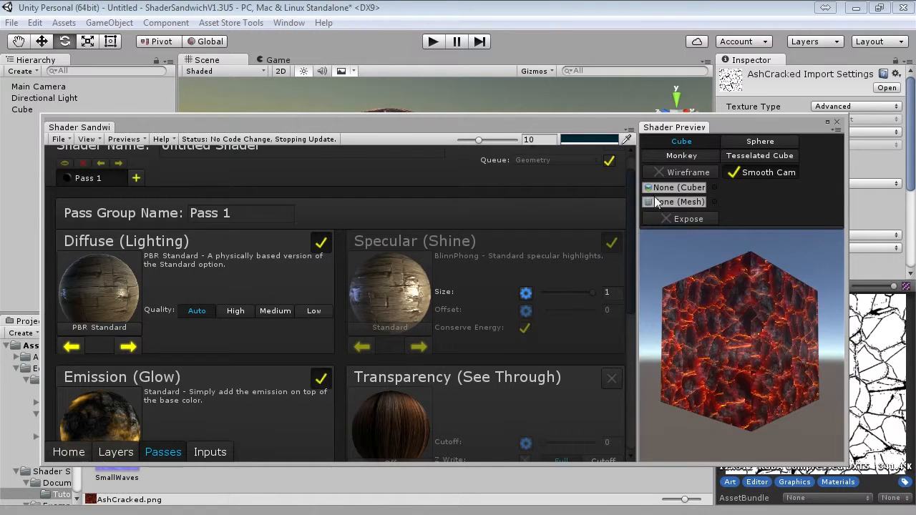
mouse_move(680, 172)
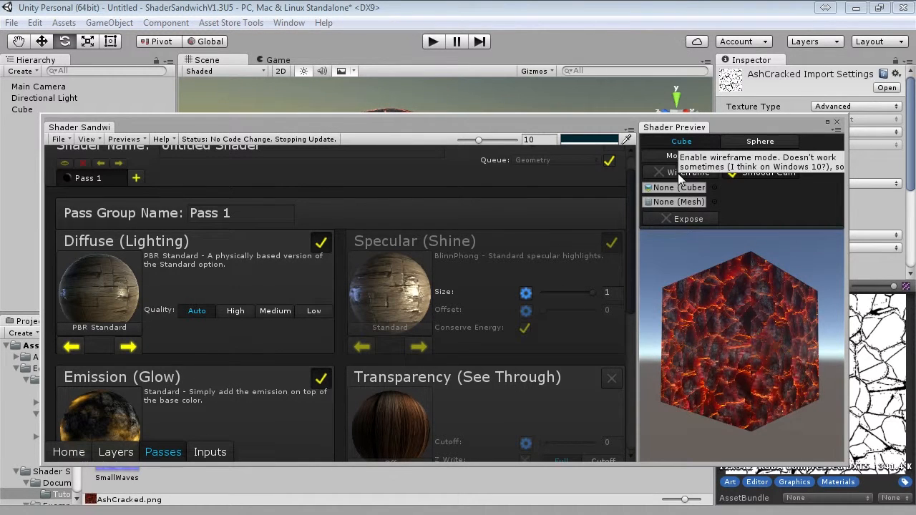
Step: Enable Wireframe in the Shader Preview to show the cube's triangle edges
left_click(658, 172)
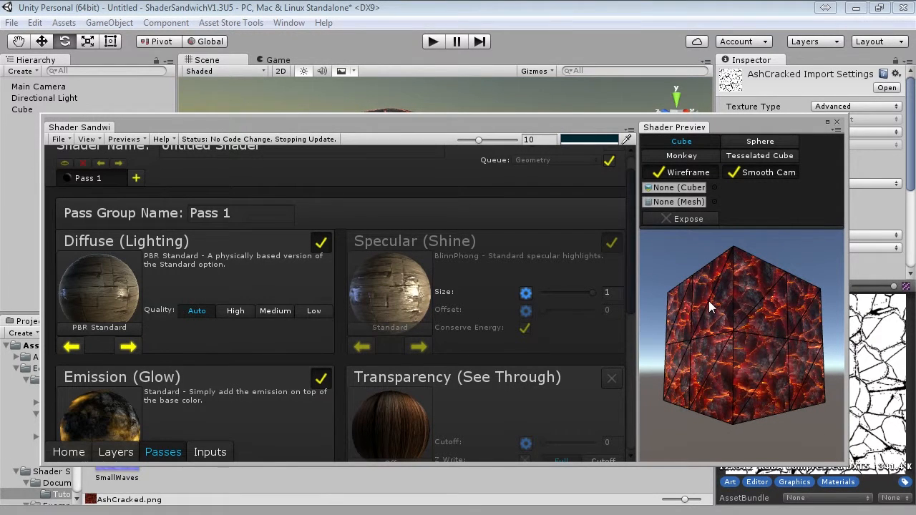
mouse_move(581, 260)
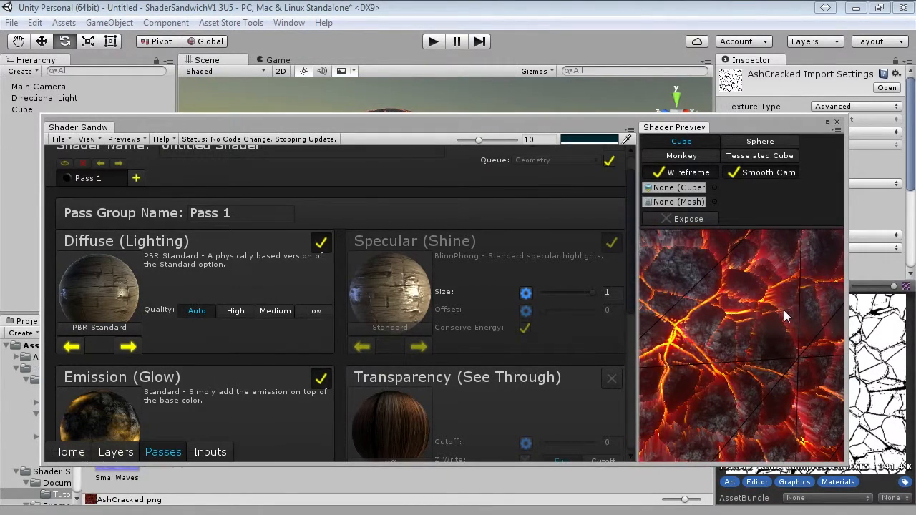
mouse_move(779, 297)
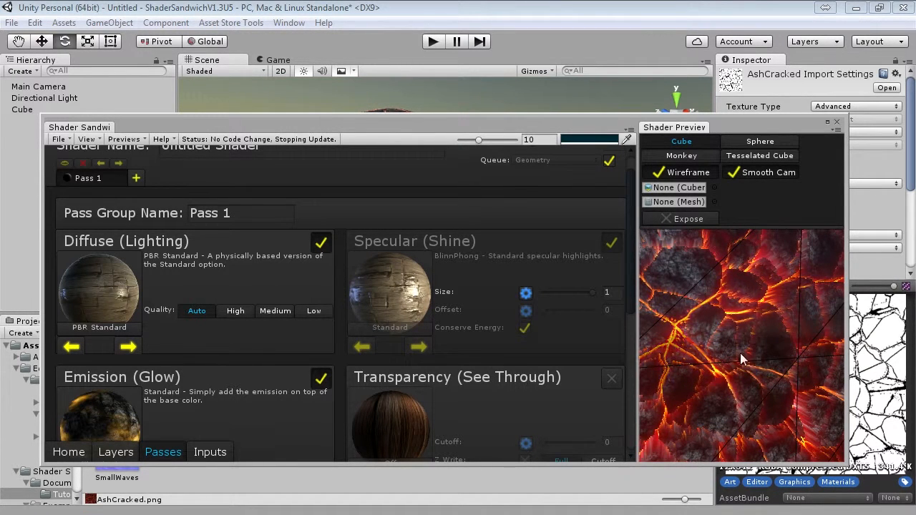
Step: Go back to the layer stack with the cracks copy in Normals, and turn Wireframe off
left_click(115, 452)
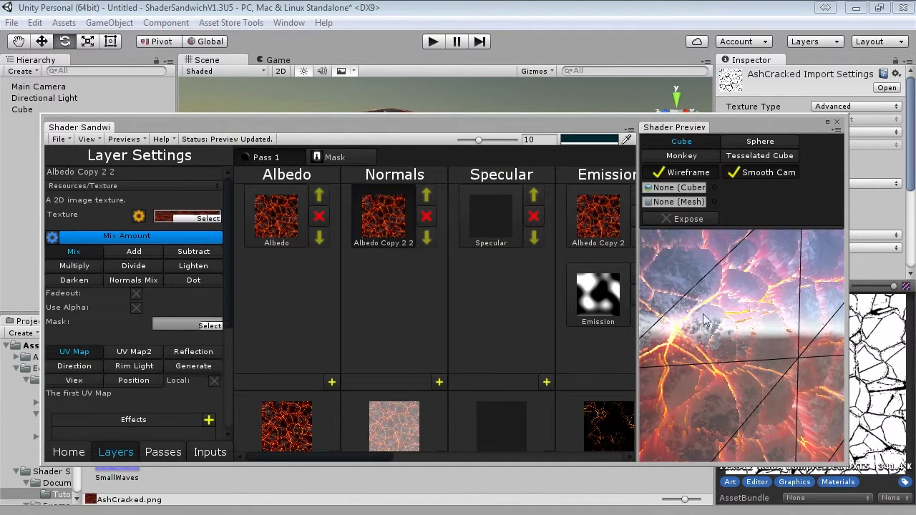
left_click(658, 172)
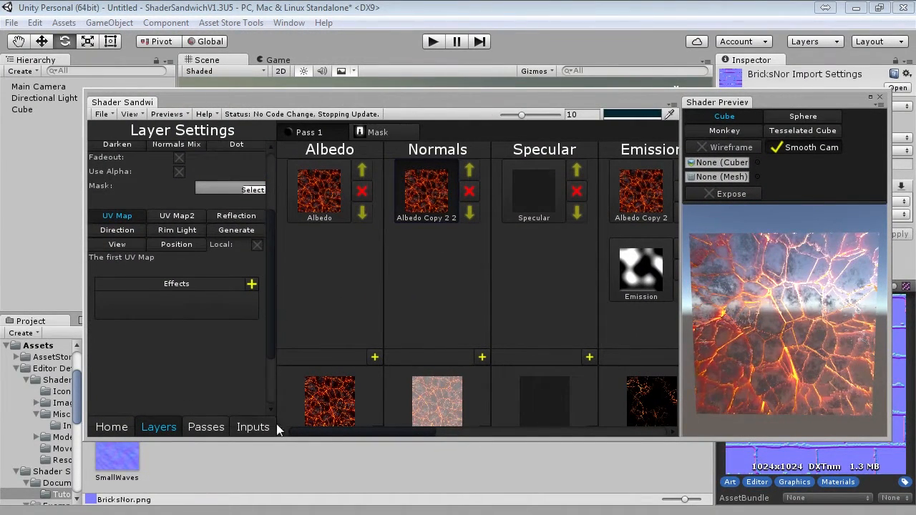
Step: Add a Conversion > Normal Map effect to the Normals layer, with size 0.01 and height 0.96
left_click(251, 284)
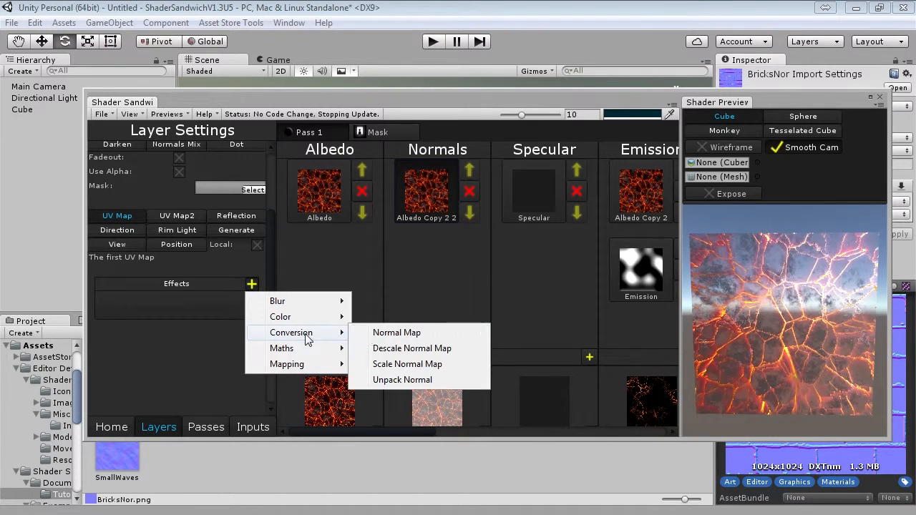
left_click(396, 332)
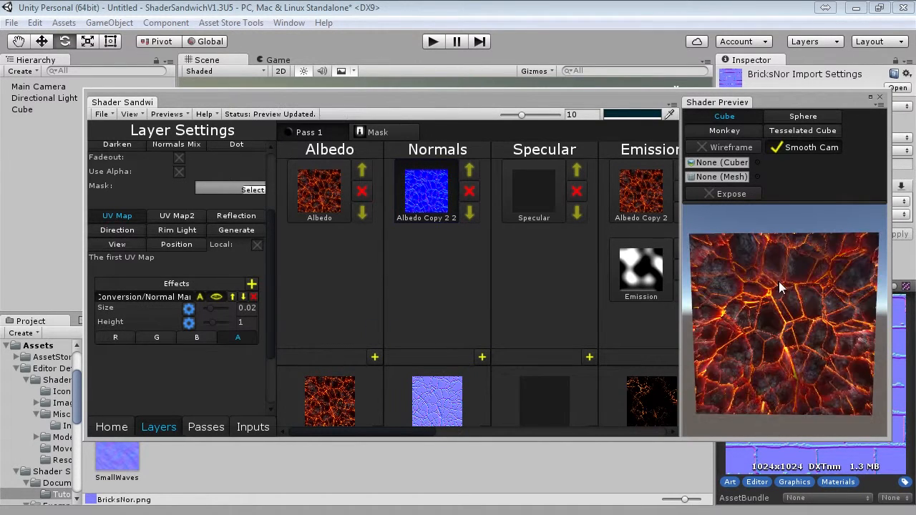
left_click_drag(780, 287, 790, 289)
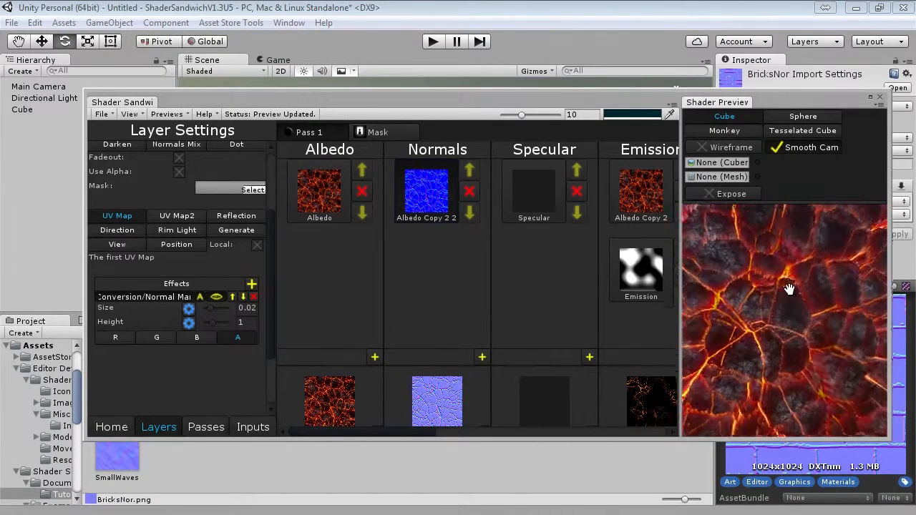
left_click_drag(215, 321, 236, 321)
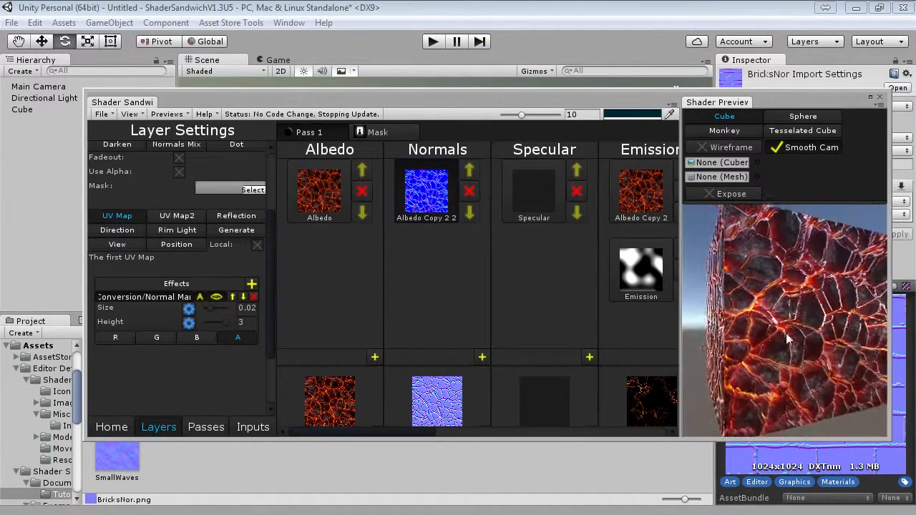
left_click_drag(222, 321, 207, 321)
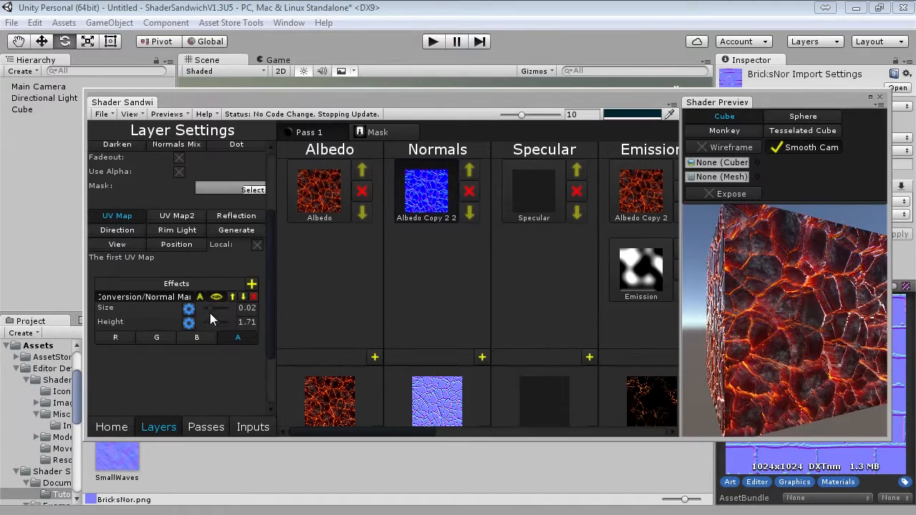
left_click_drag(222, 308, 211, 307)
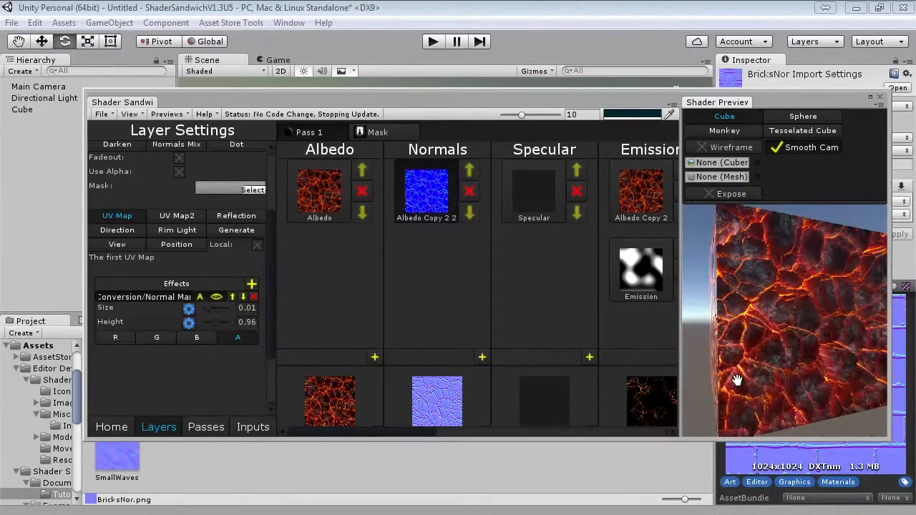
left_click_drag(737, 379, 742, 360)
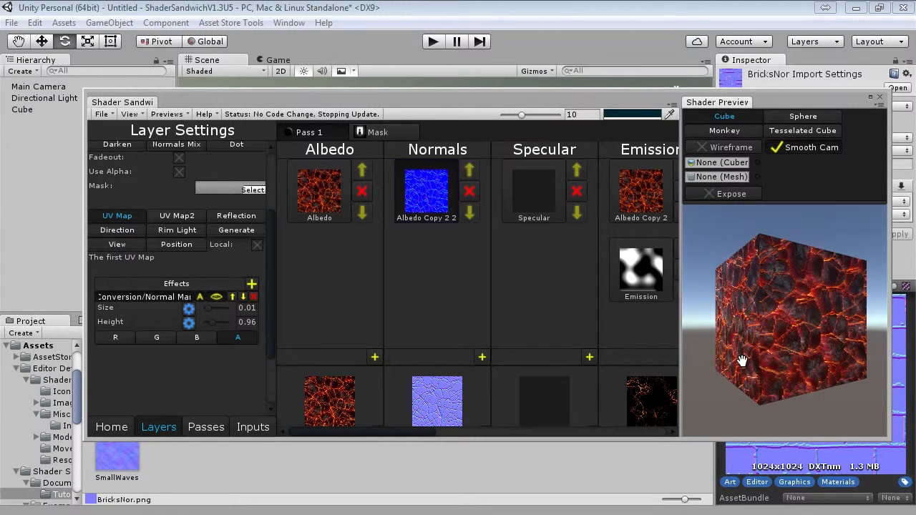
left_click_drag(742, 360, 756, 377)
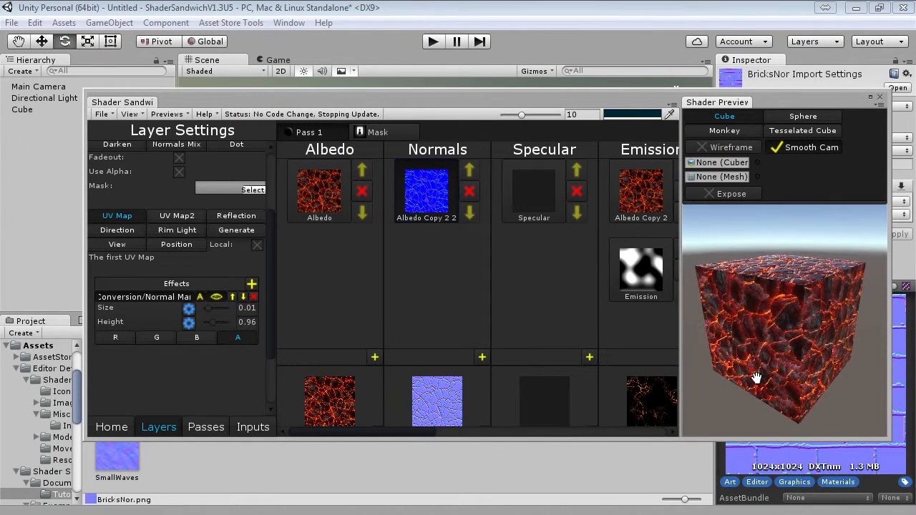